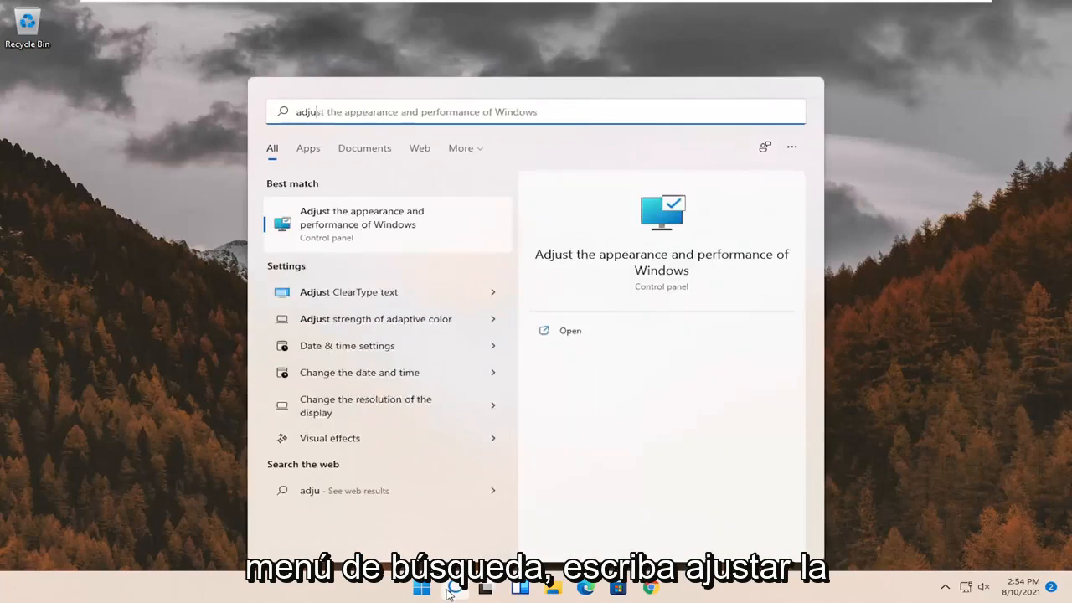
Step: Set Windows visual effects to 'Adjust for best appearance' in Performance Options and apply it
type("st")
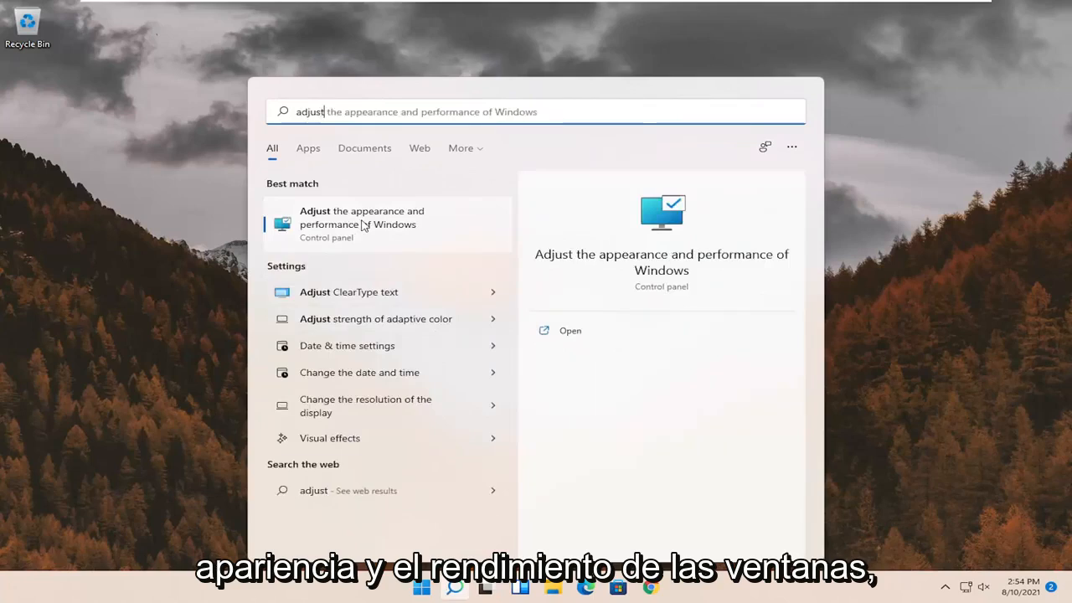
left_click(570, 331)
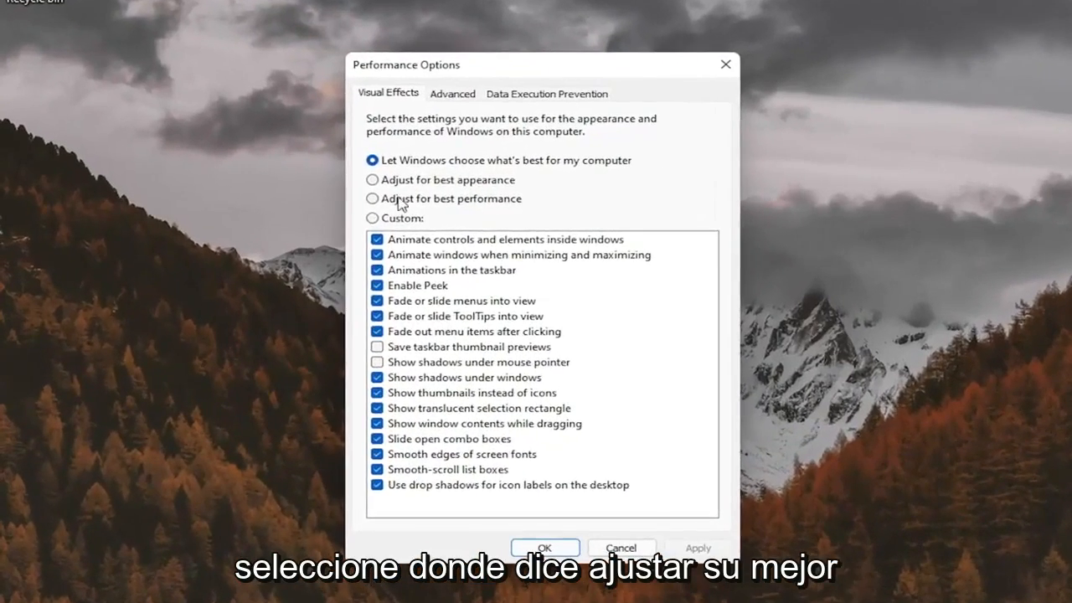
left_click(372, 179)
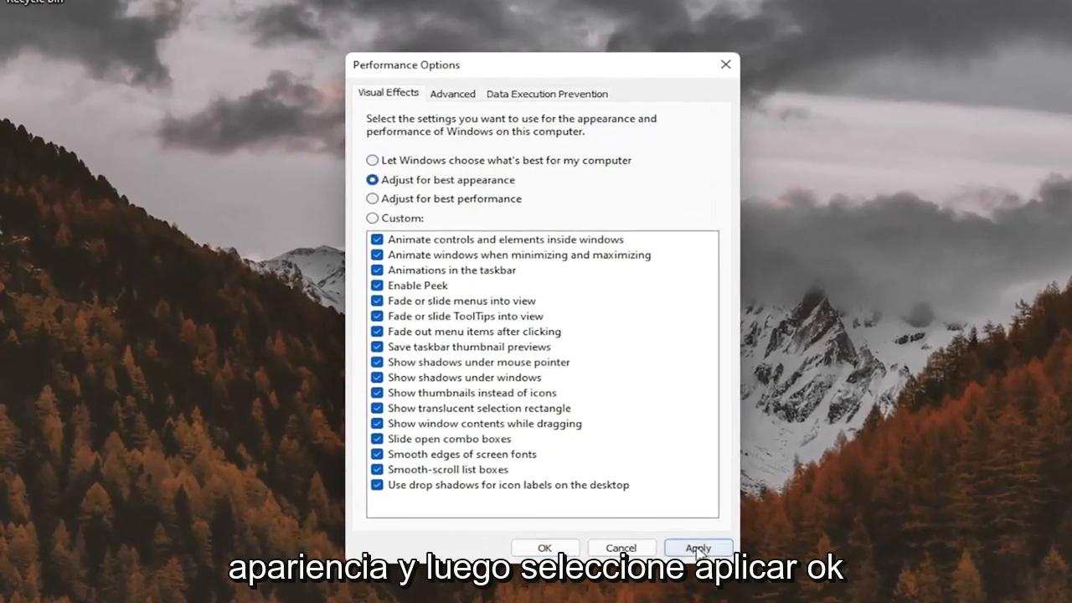
left_click(547, 548)
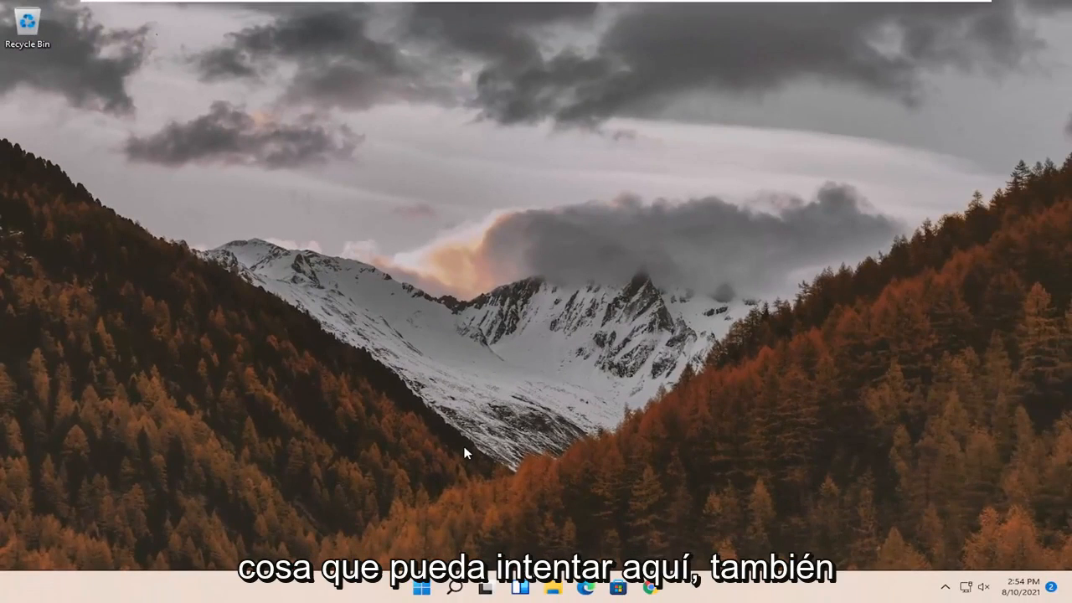
Step: Launch Registry Editor (regedit) as administrator and approve the User Account Control prompt
left_click(452, 586)
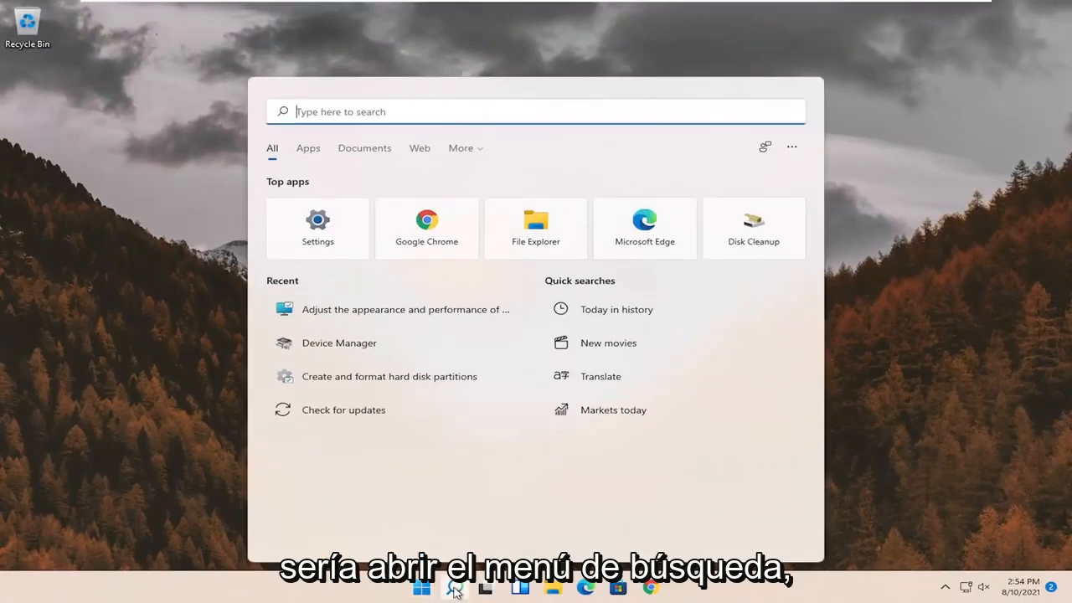
type("regedit")
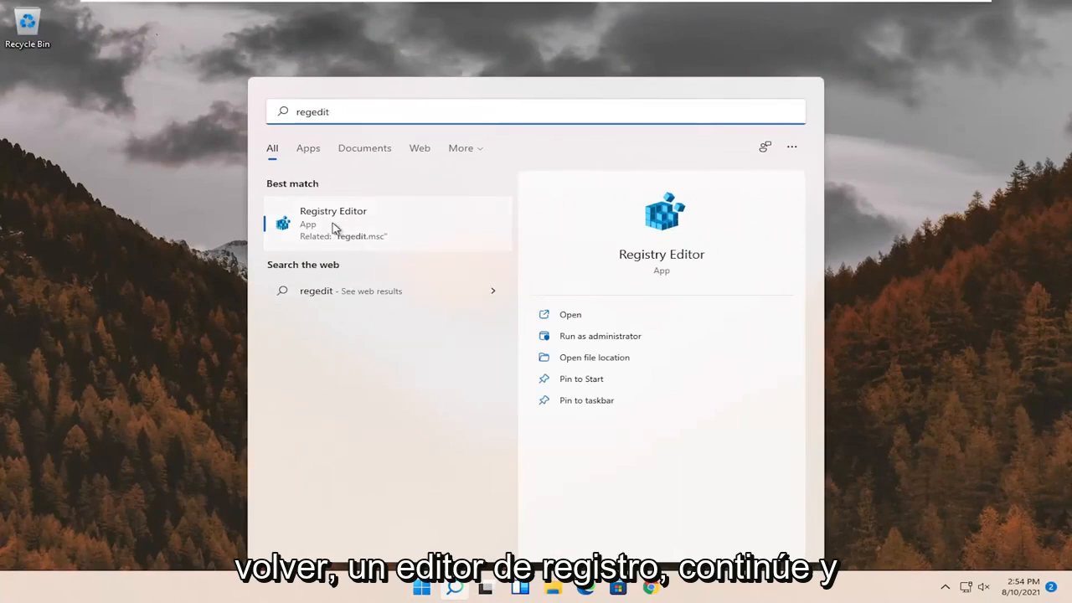
right_click(332, 221)
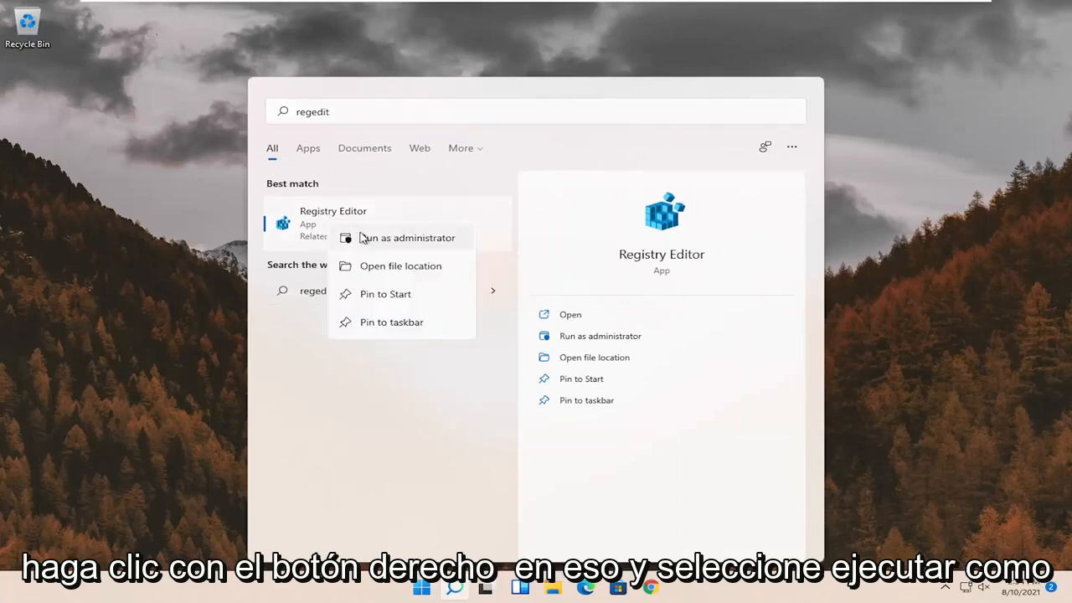
left_click(405, 238)
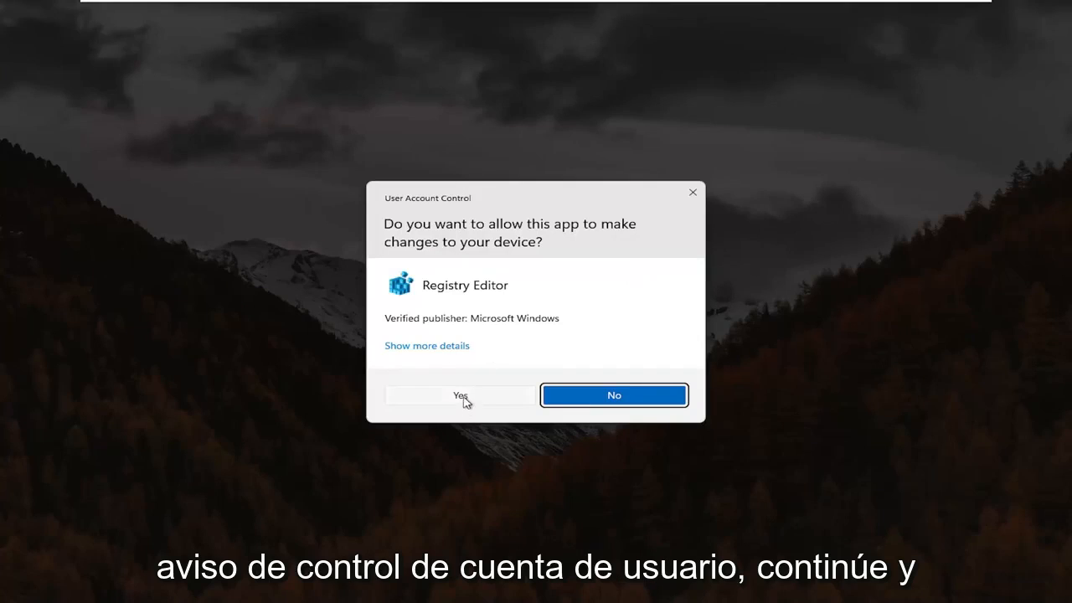
left_click(459, 396)
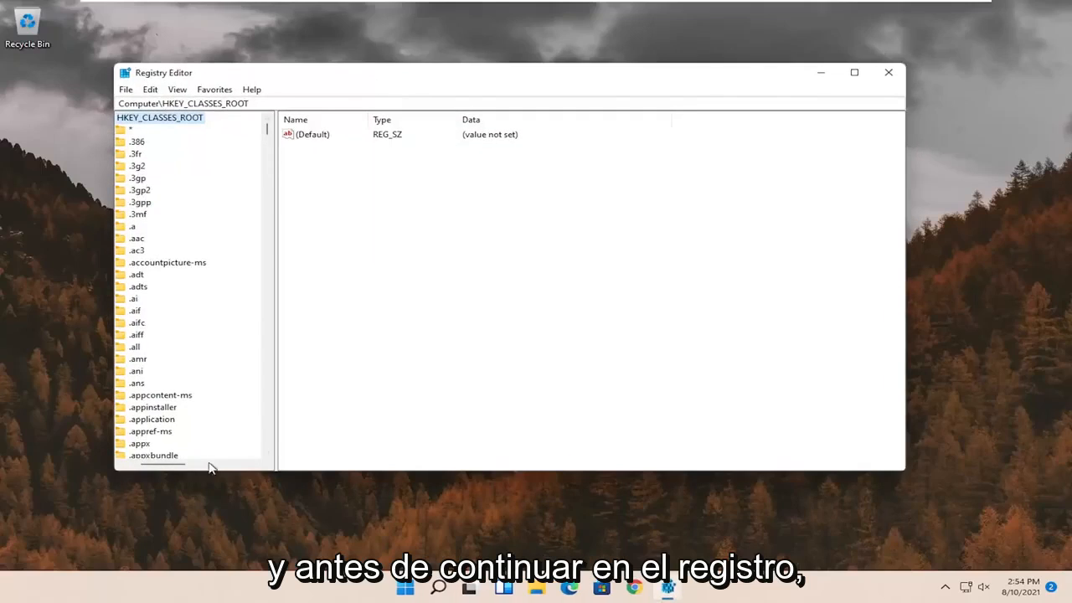
left_click(131, 118)
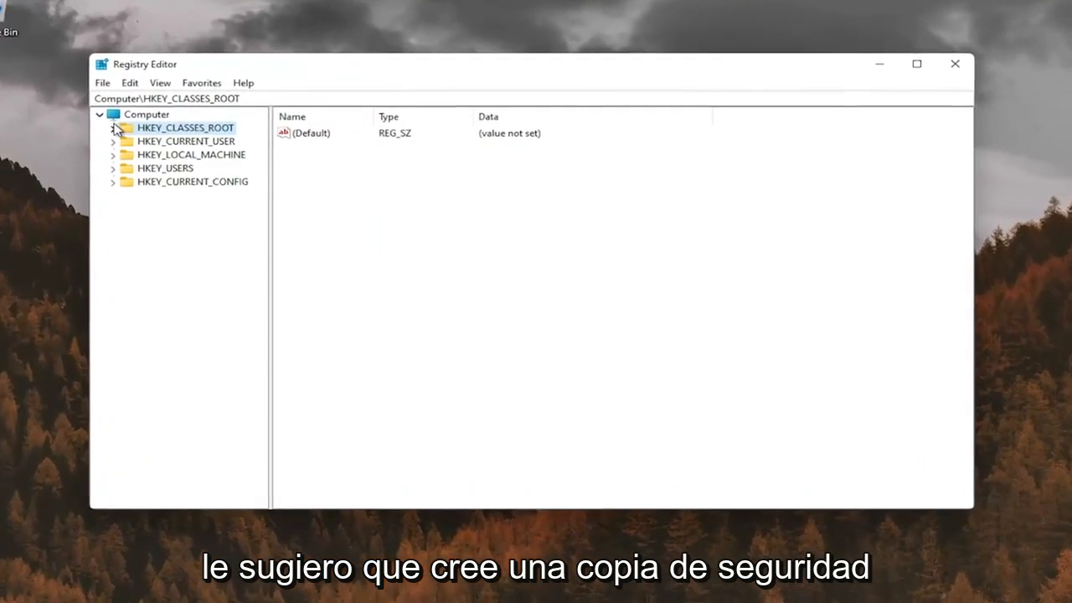
left_click(143, 113)
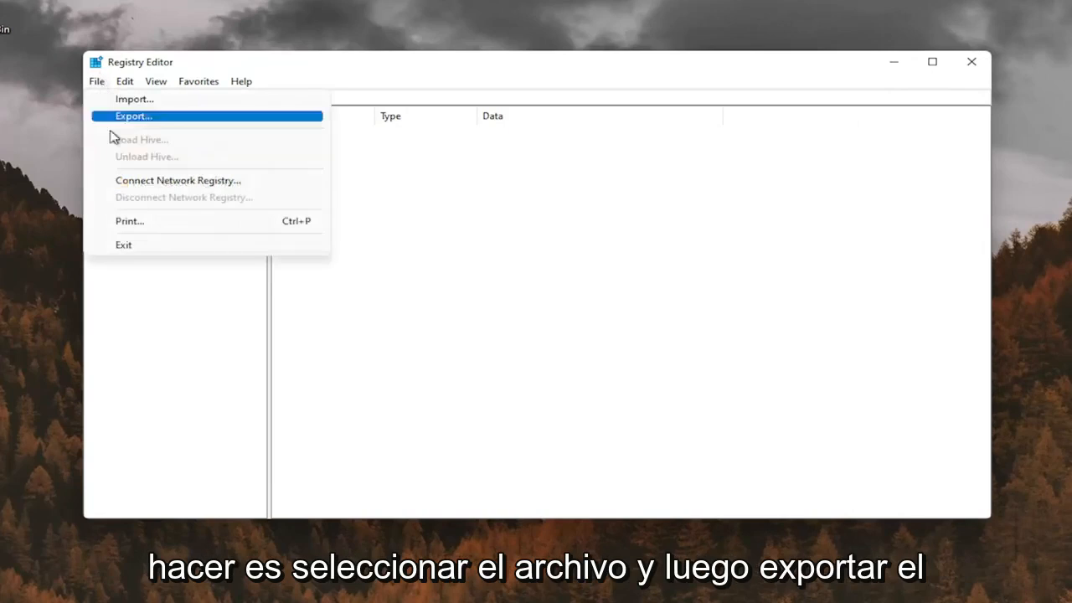
left_click(132, 115)
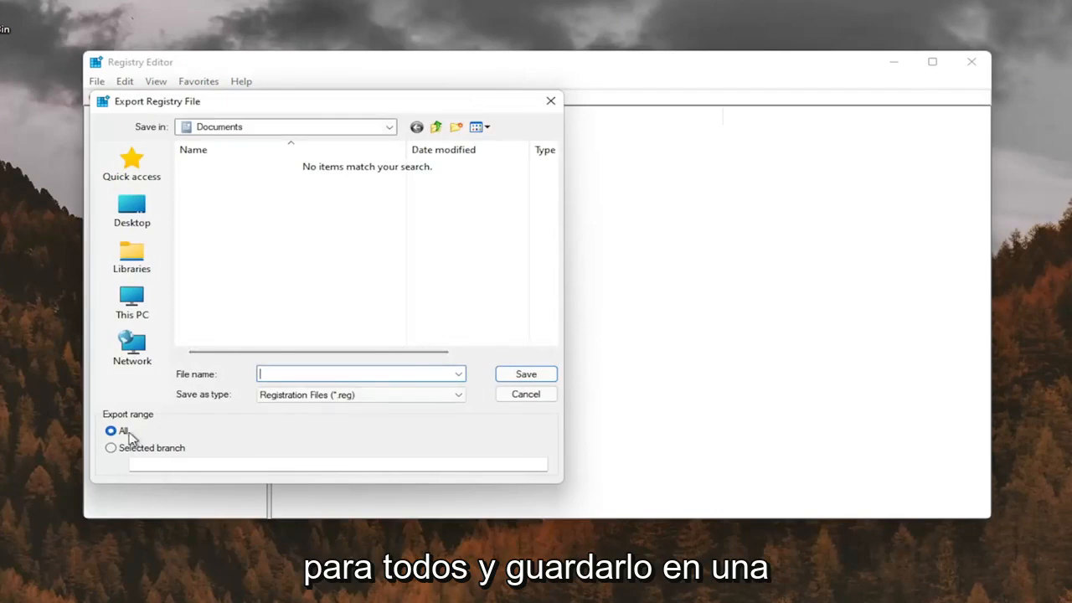
left_click(131, 209)
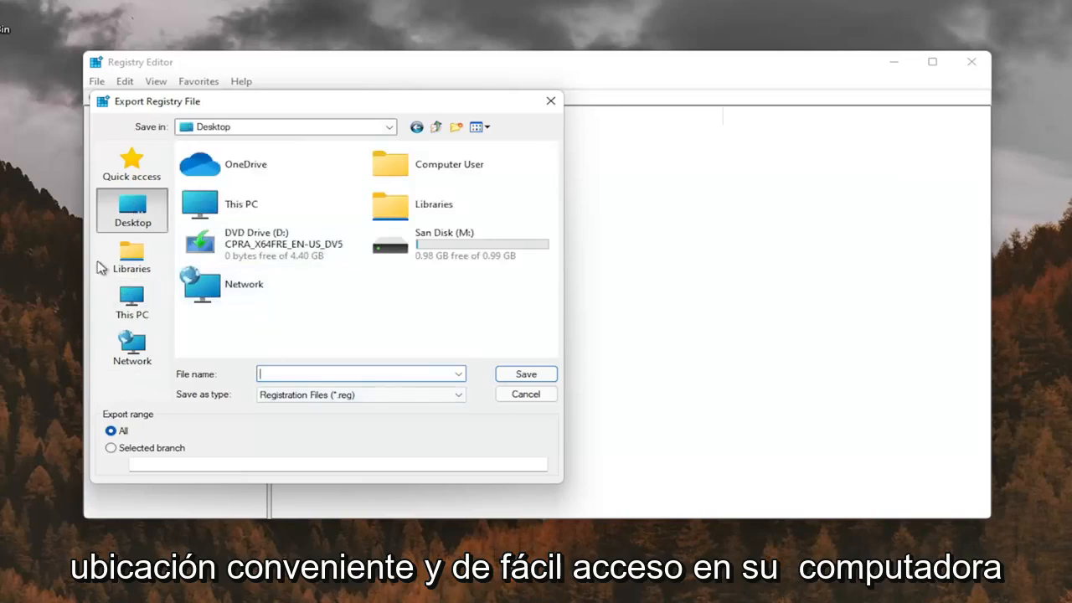
left_click(526, 393)
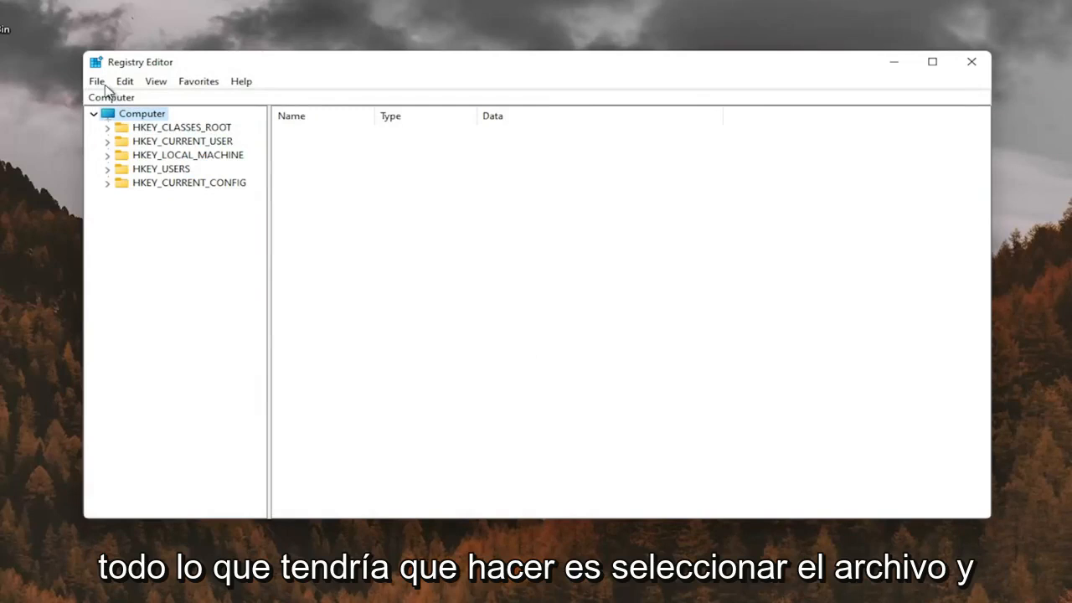
left_click(97, 80)
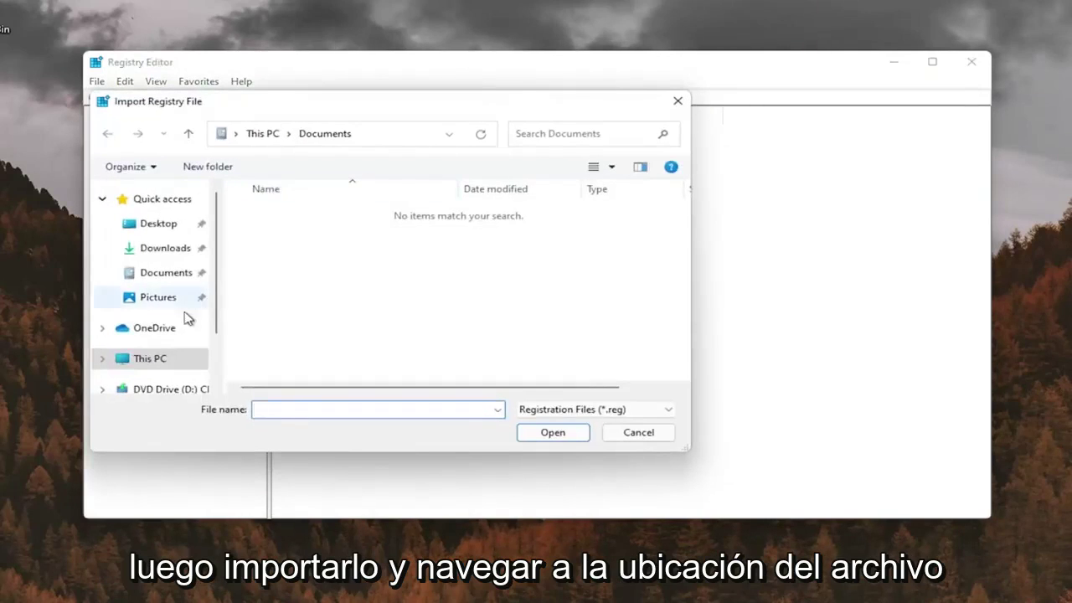
left_click(157, 223)
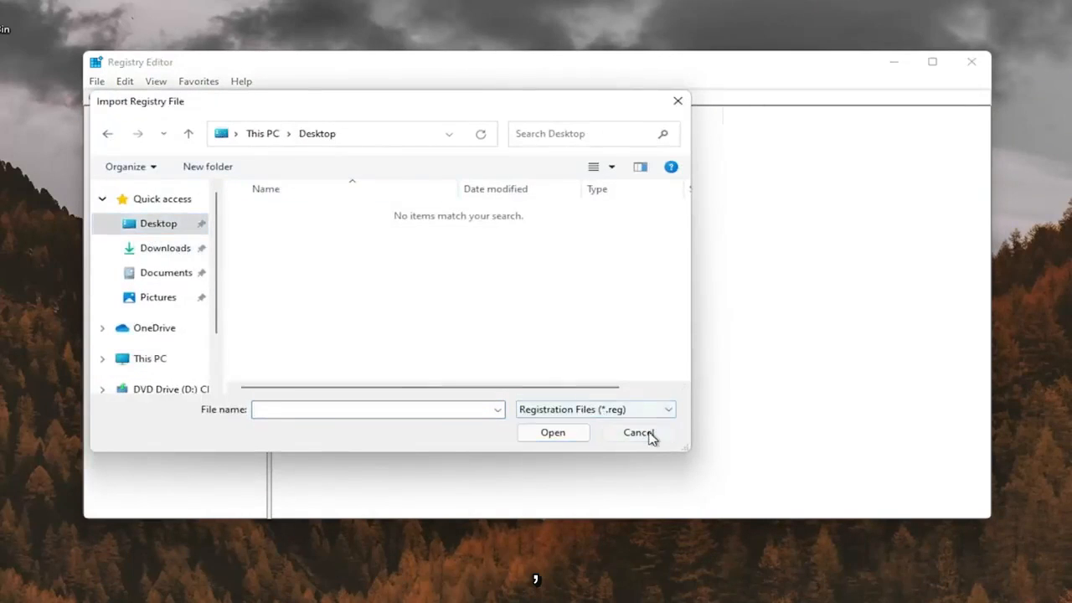
left_click(636, 432)
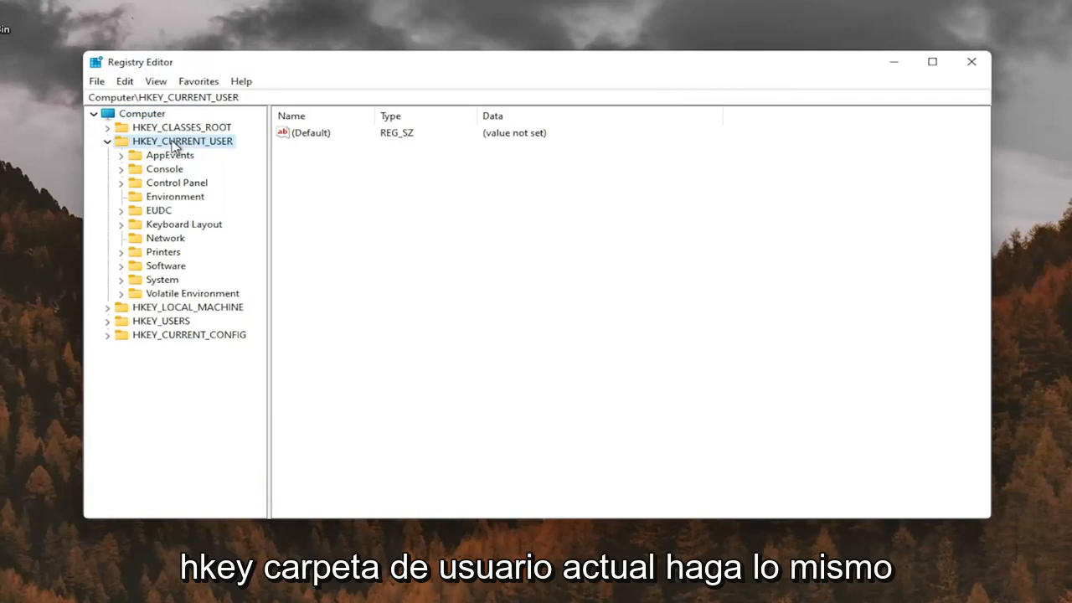
mouse_move(166, 188)
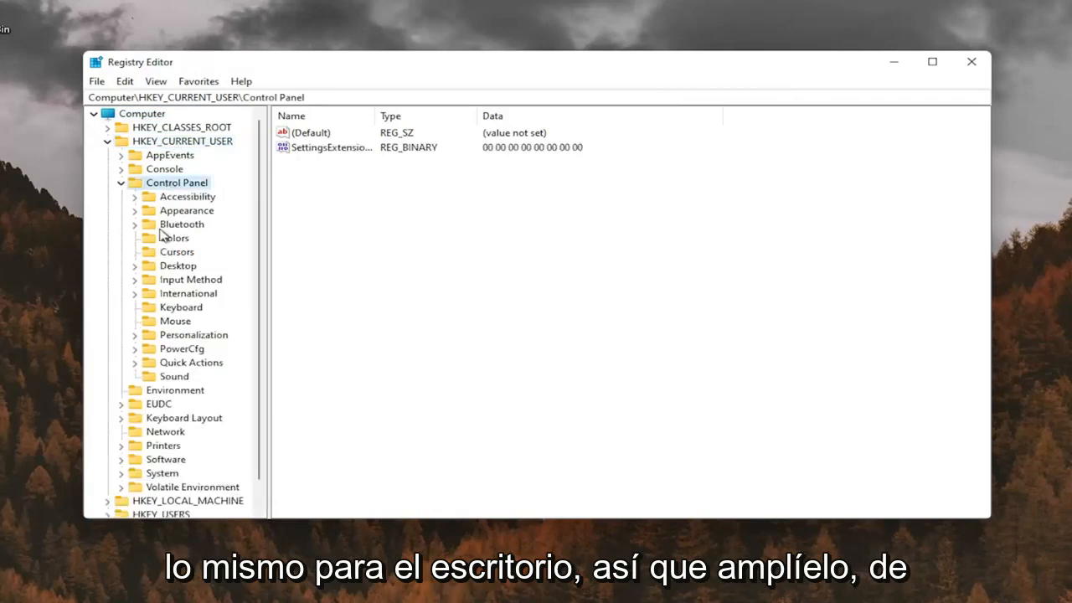
Step: Set Win8DpiScaling under HKEY_CURRENT_USER\Control Panel\Desktop to 1
left_click(178, 264)
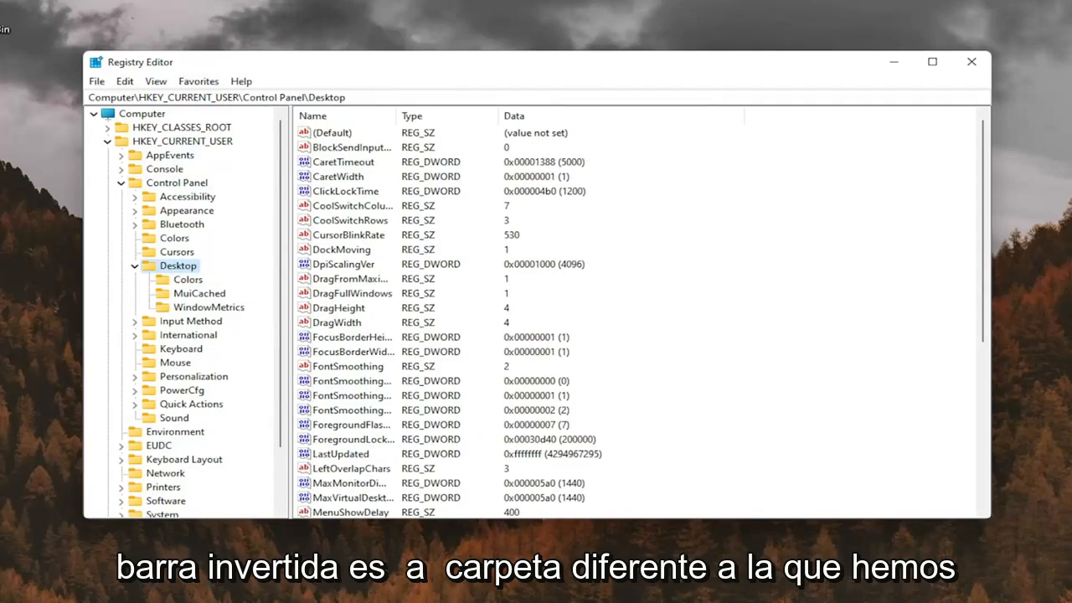
mouse_move(446, 265)
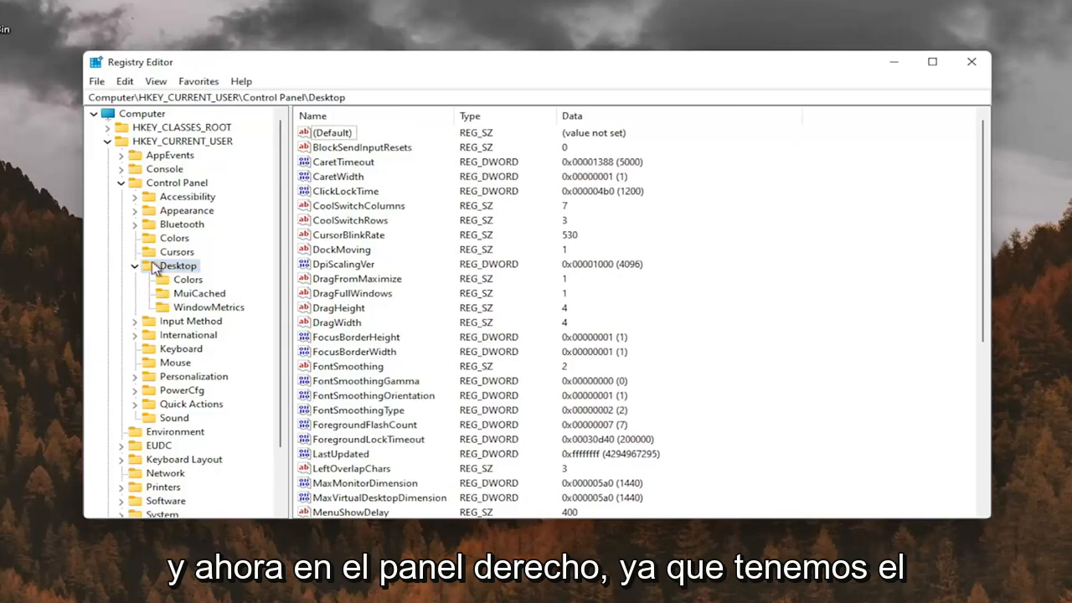
scroll("down", 3)
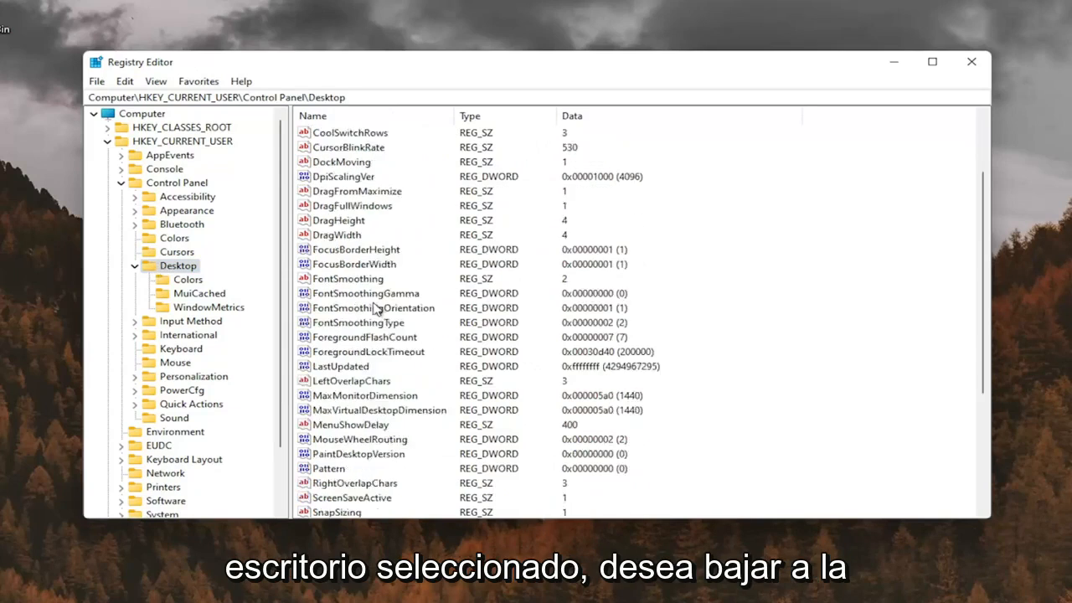
scroll("down", 3)
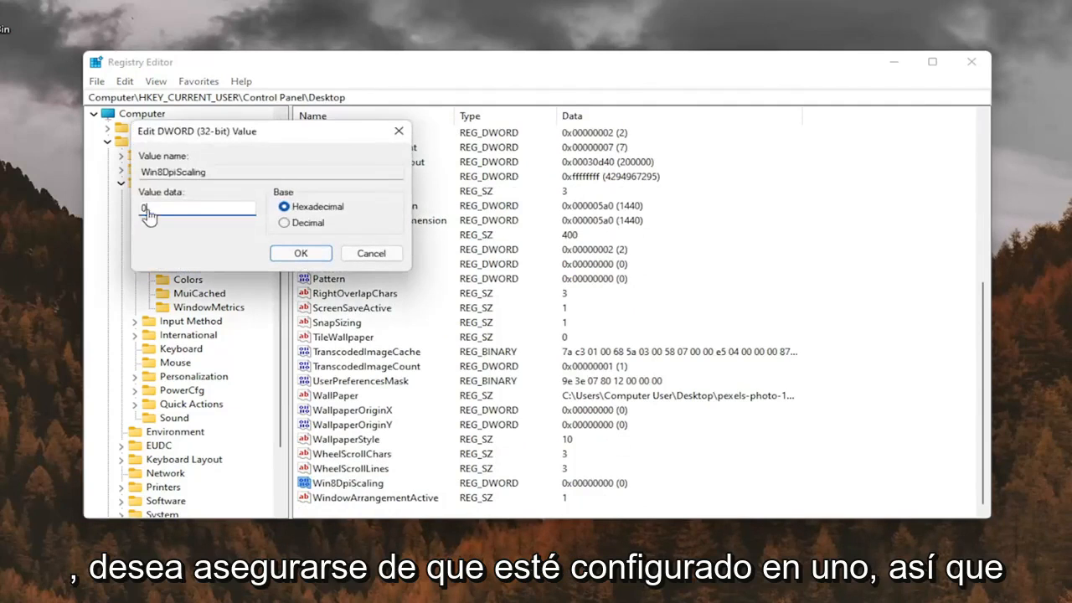
type("1")
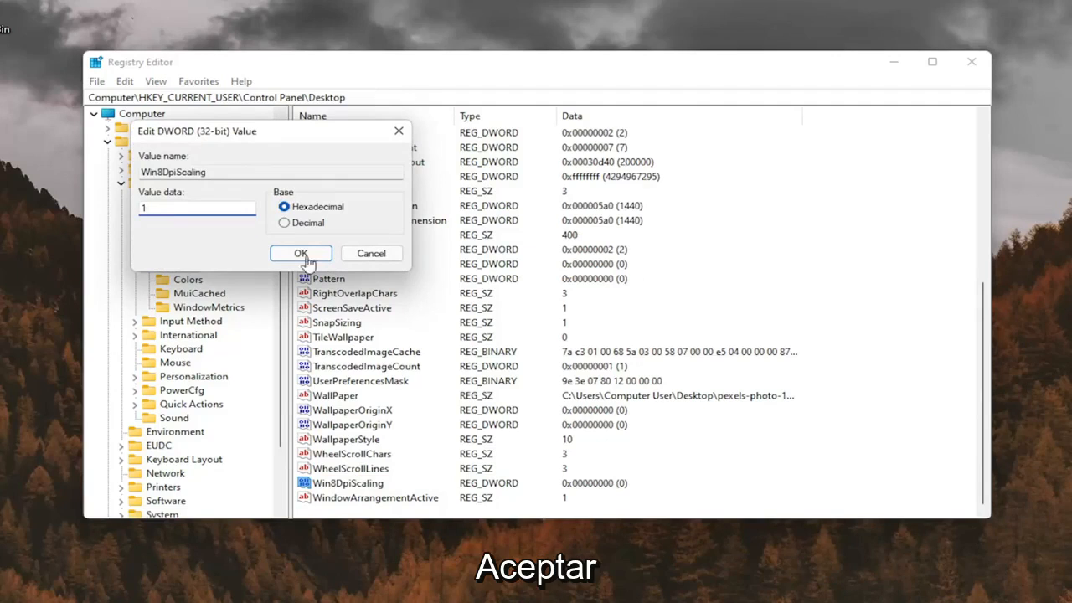
left_click(301, 253)
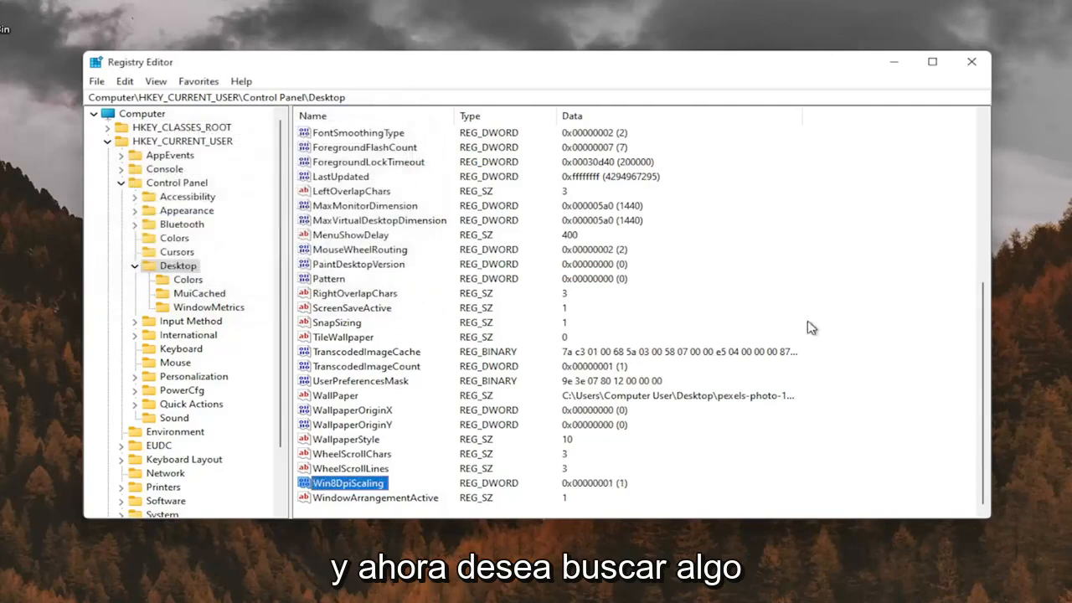
Step: Add a new 32-bit DWORD named LogPixels with value 78 under the Desktop key
left_click(348, 235)
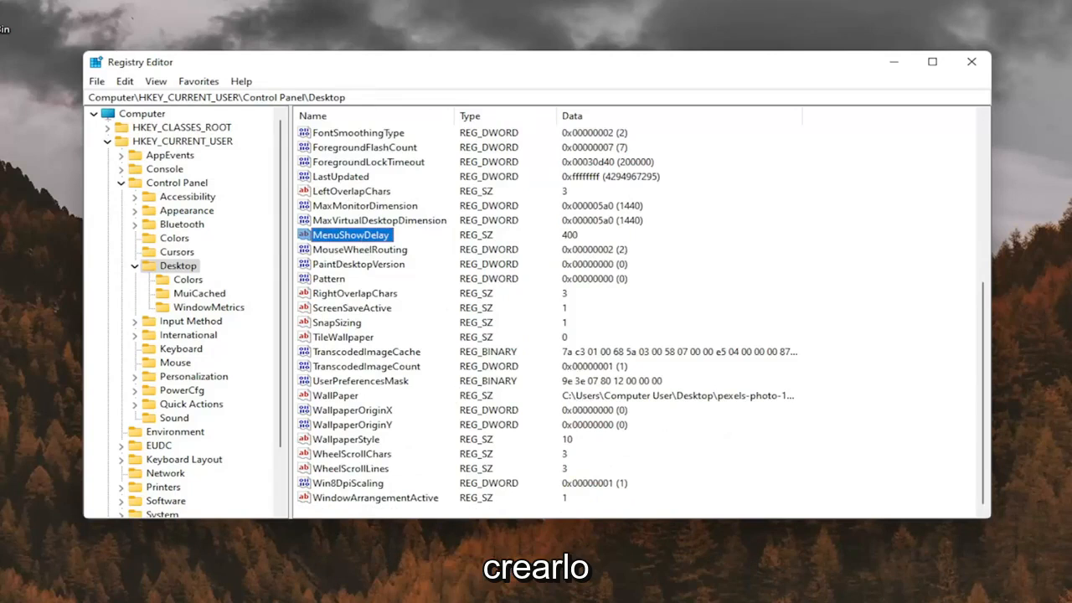
mouse_move(828, 243)
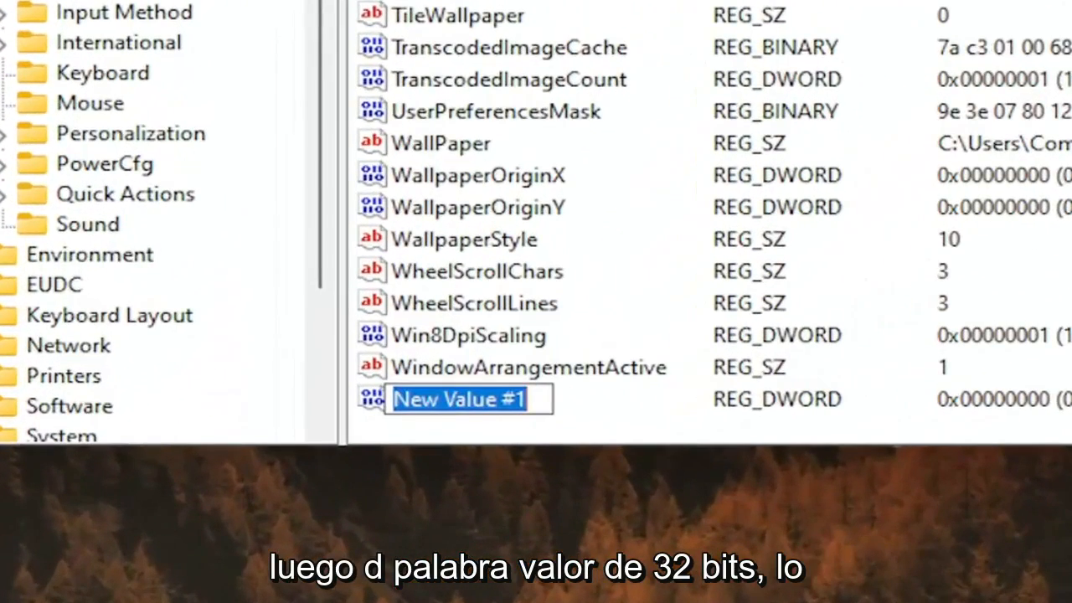
type("Log")
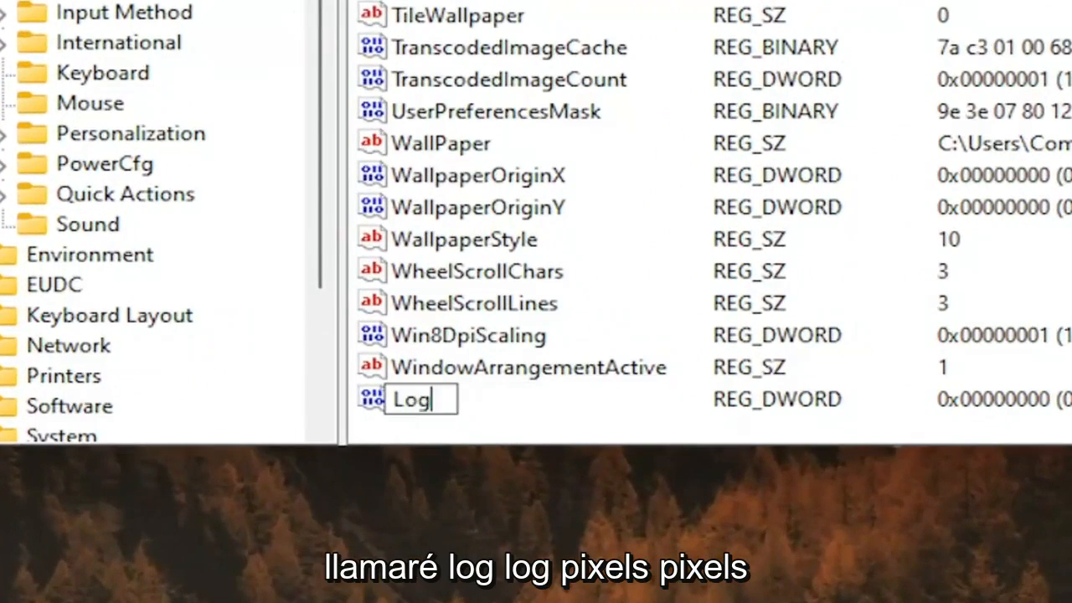
type("Pixel")
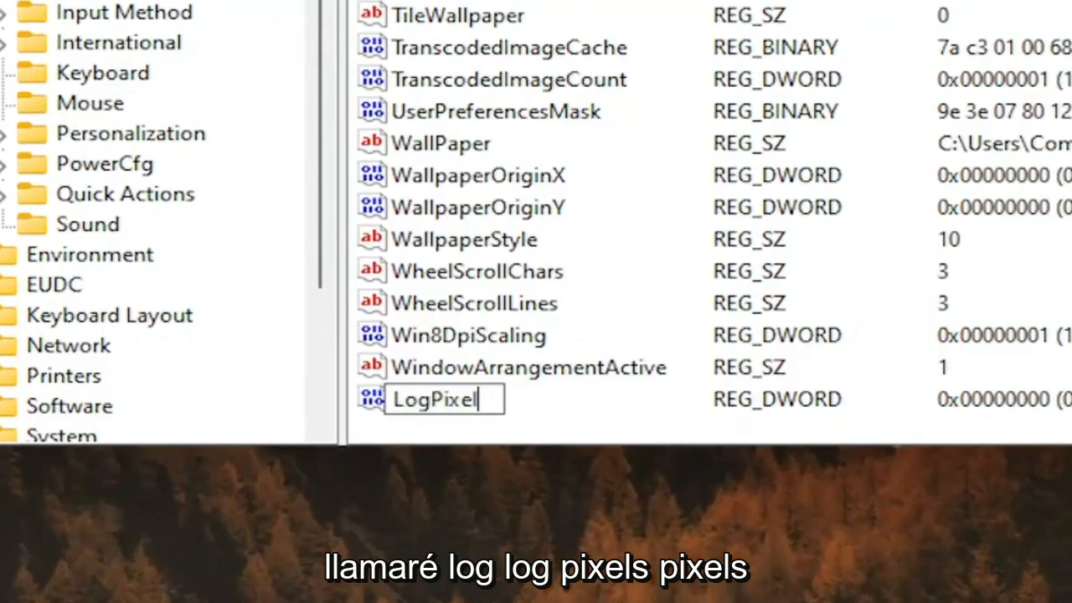
type("s")
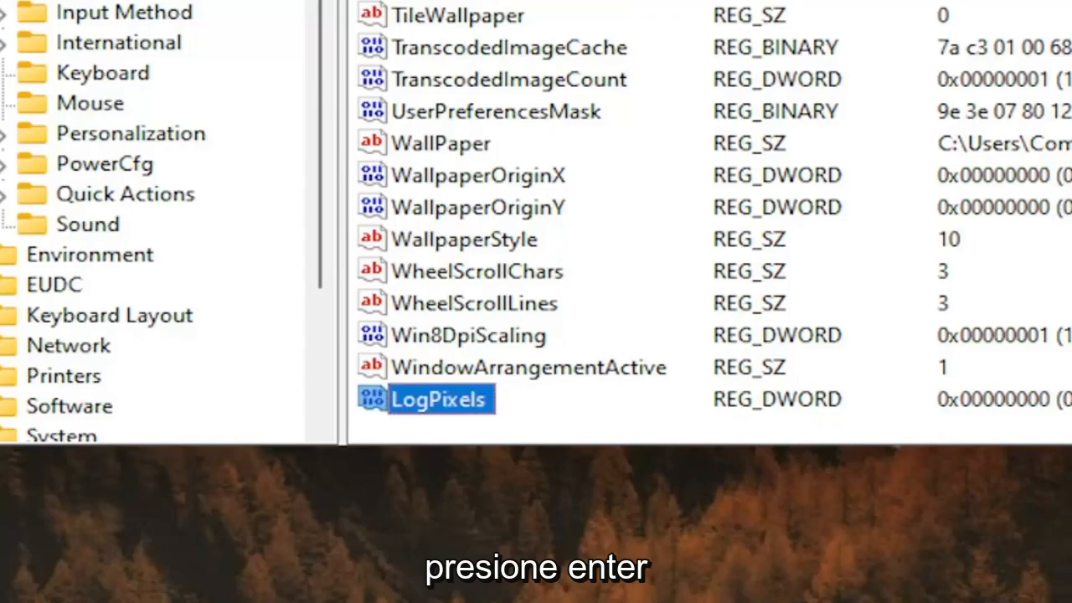
double_click(437, 399)
type("78")
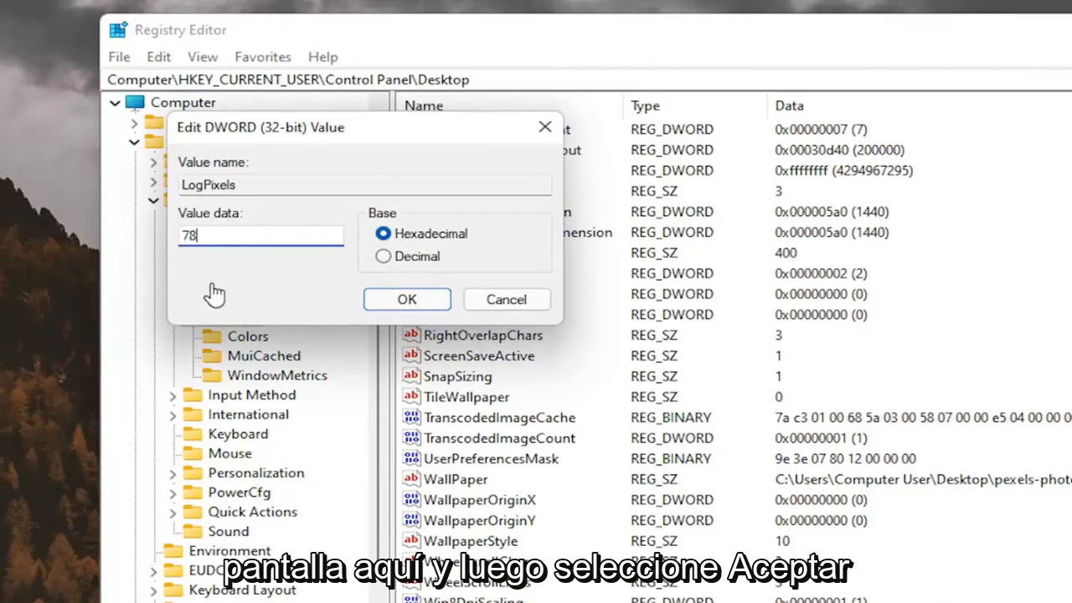
left_click(406, 298)
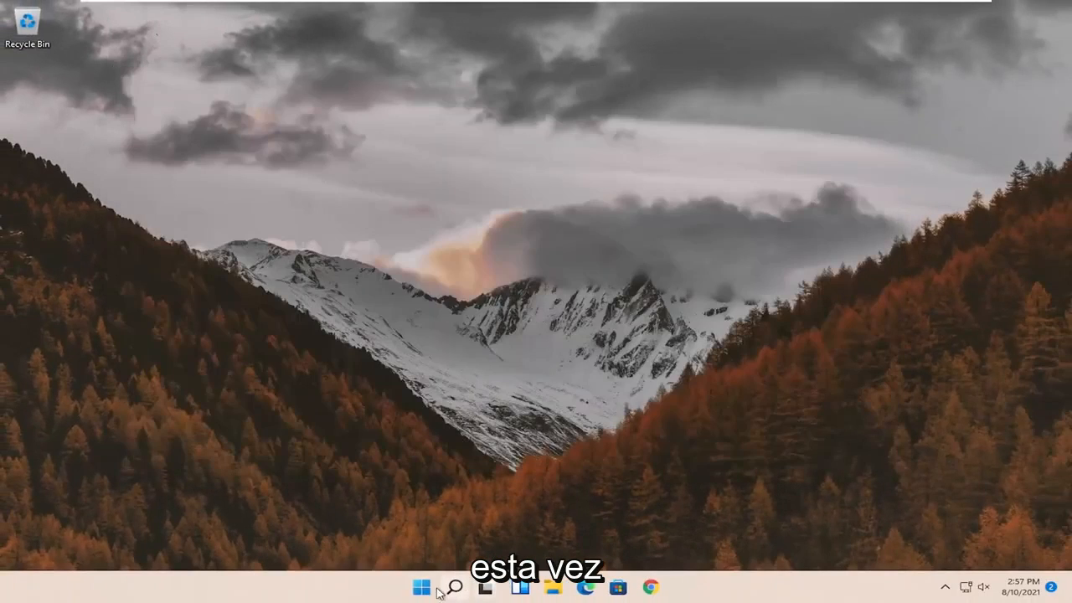
Step: Restart the computer from the Start button's power menu
right_click(422, 586)
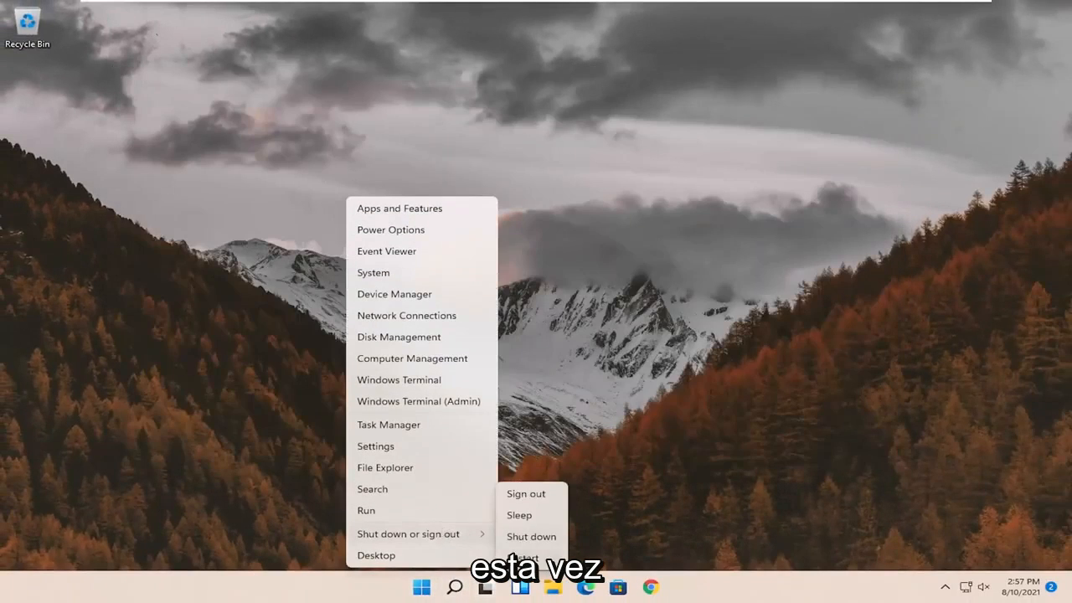
left_click(526, 492)
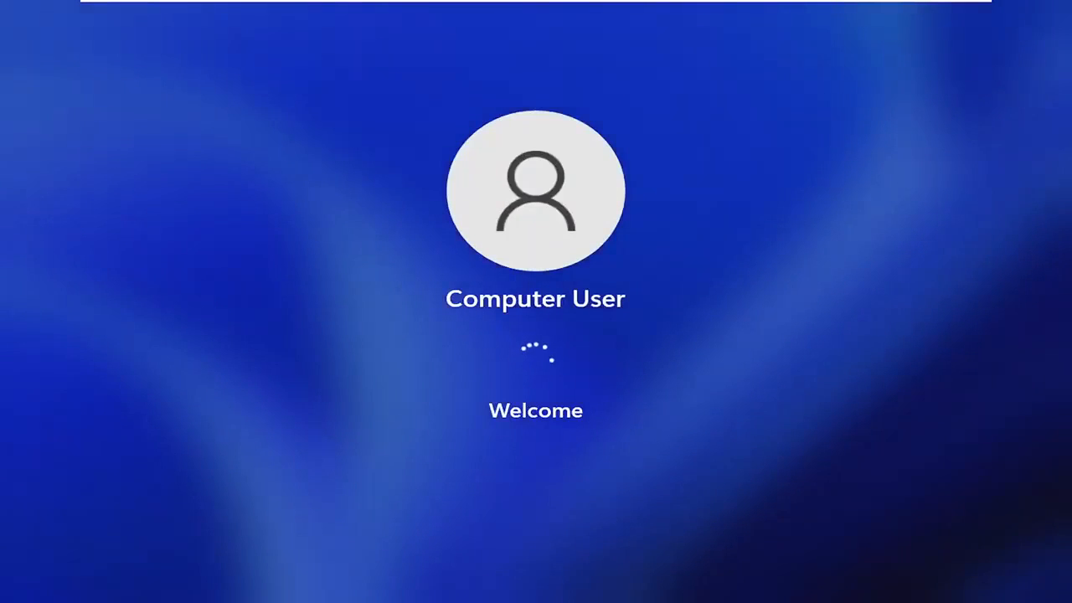